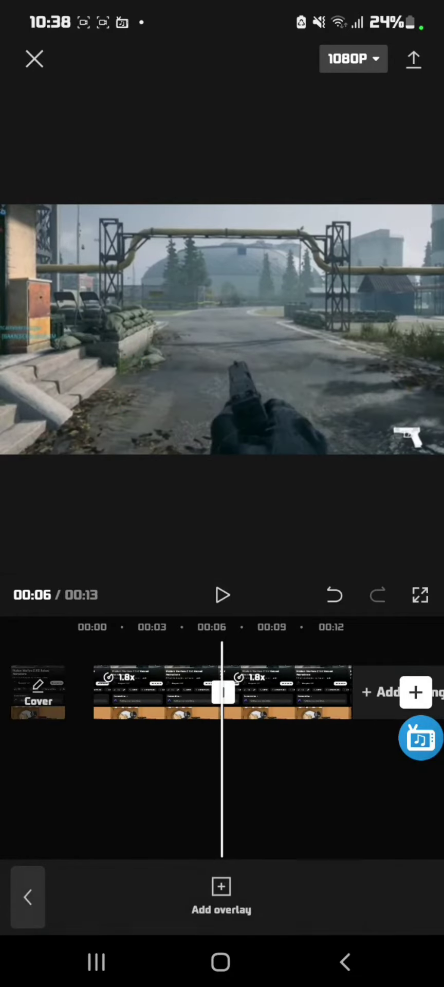
# Step: Duplicate the gameplay clip onto an overlay layer aligned at 00:00 under the main track
pyautogui.click(291, 692)
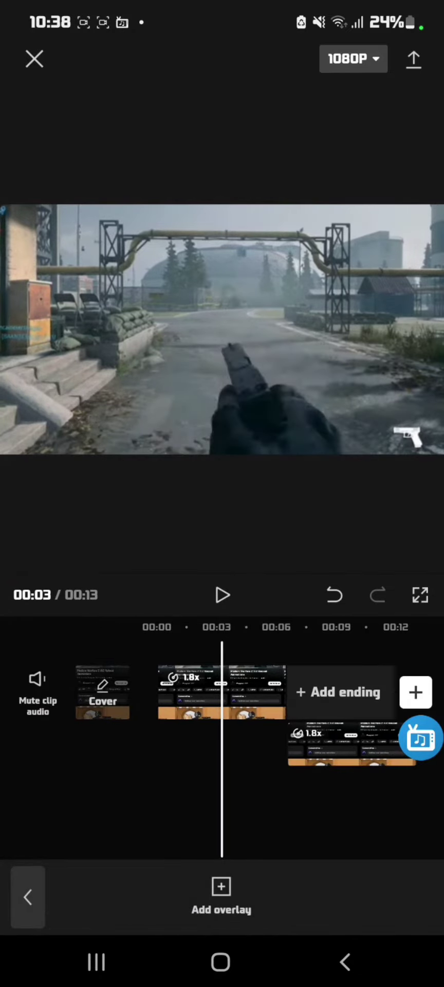
pyautogui.click(222, 595)
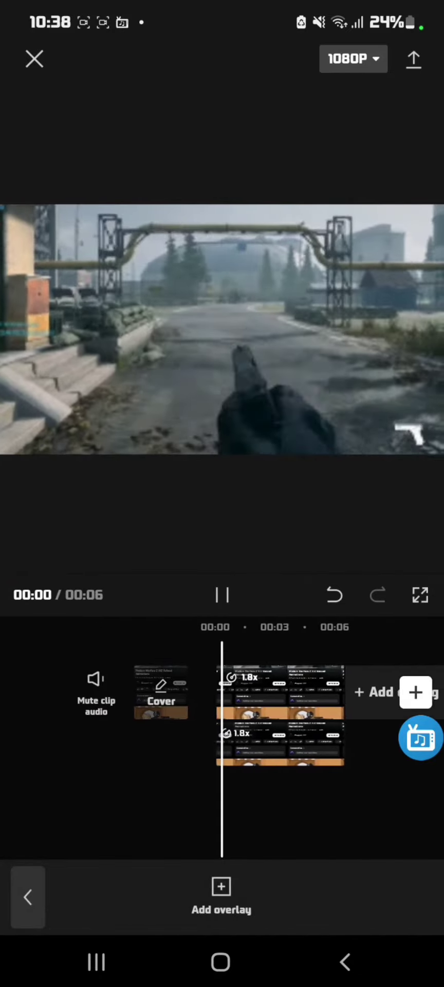
pyautogui.click(222, 595)
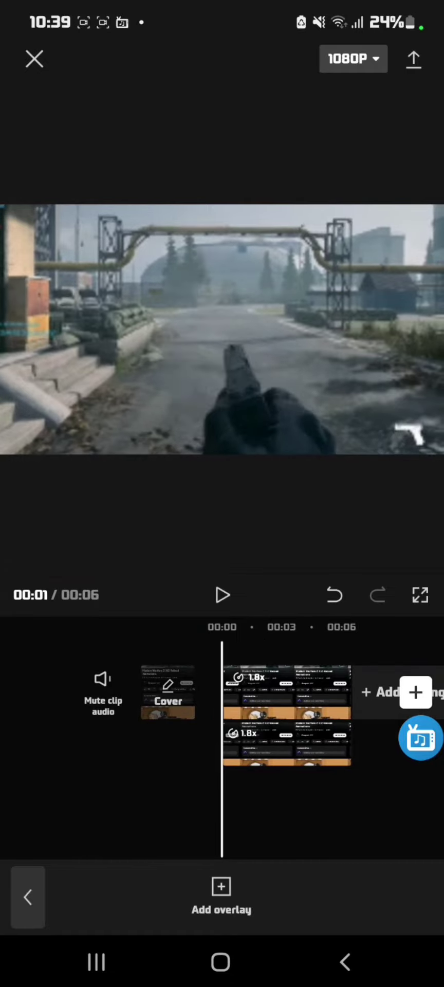
# Step: Apply the Soft blend mode to the overlay copy via Splice
pyautogui.click(288, 746)
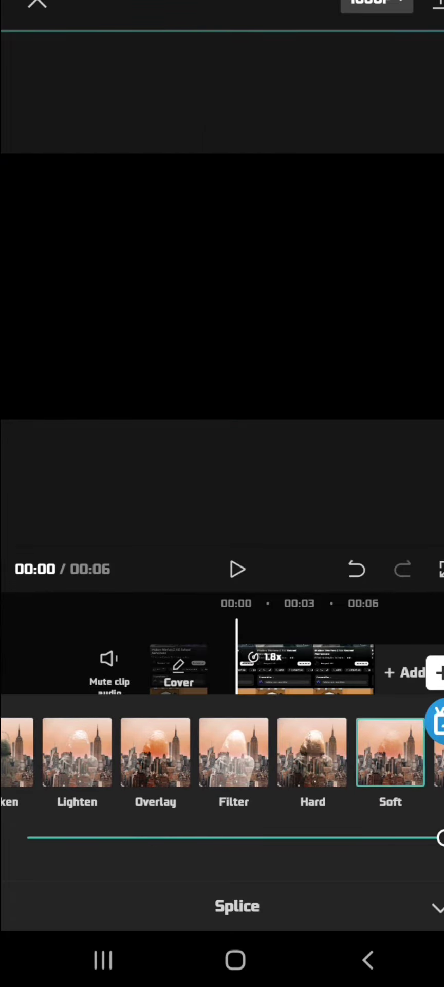
pyautogui.click(238, 569)
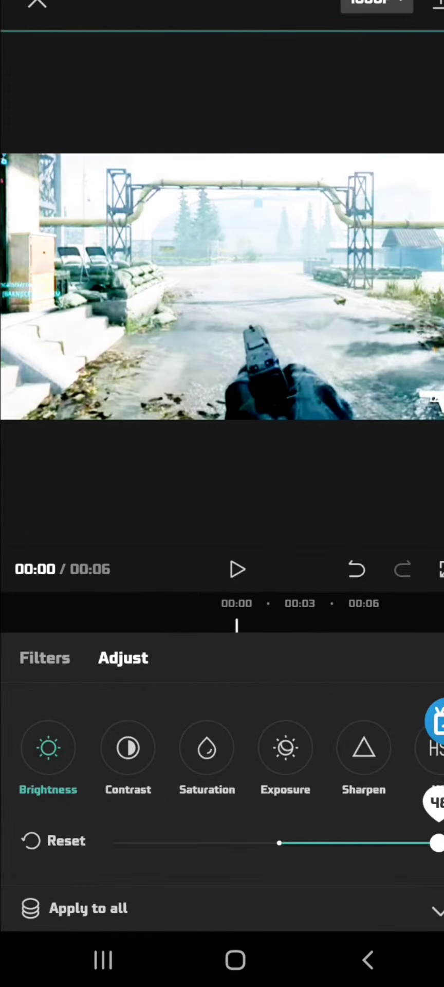
# Step: Raise the overlay brightness to maximum and angle an enlarged rectangle mask over the frame
pyautogui.click(237, 570)
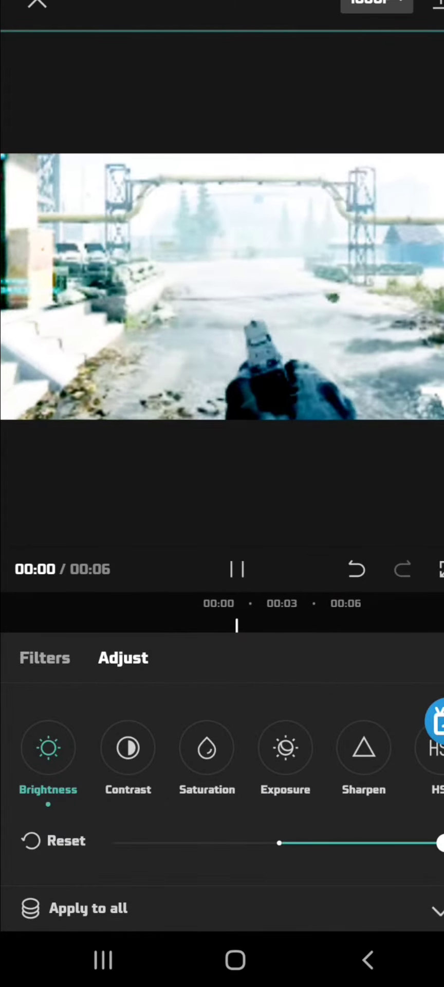
pyautogui.moveTo(440, 842); pyautogui.dragTo(263, 842)
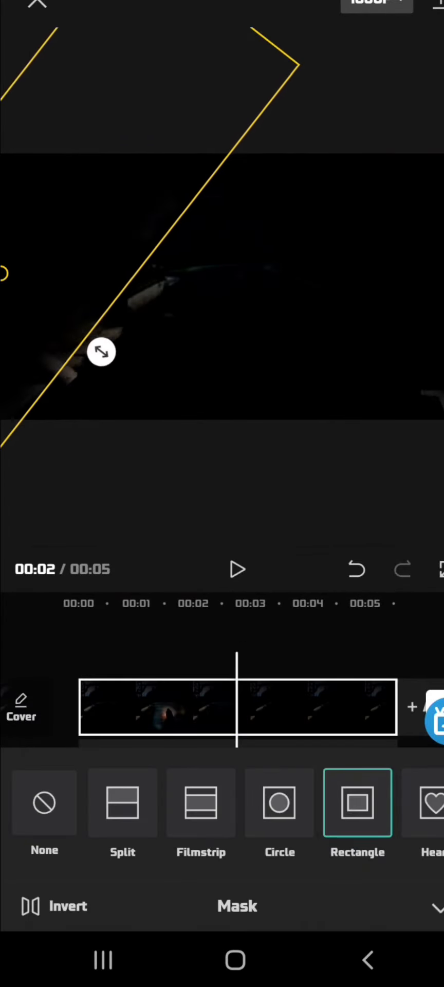
pyautogui.moveTo(101, 351); pyautogui.dragTo(133, 377)
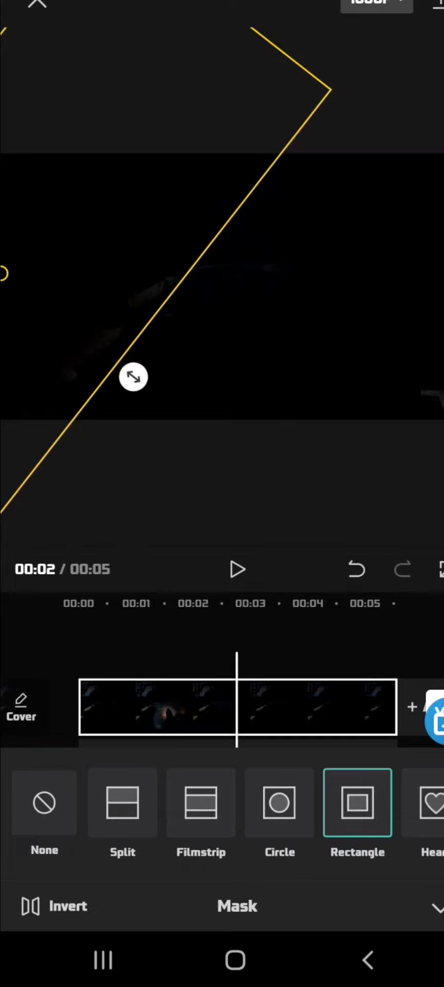